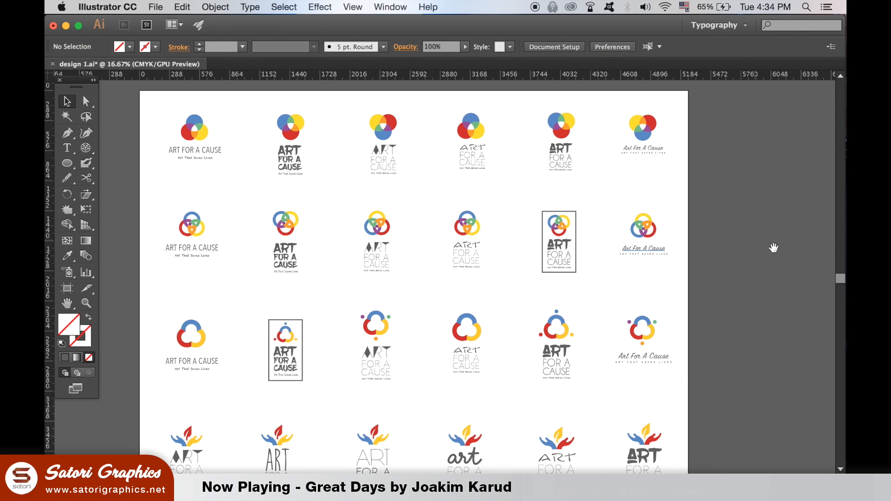
Step: Select the left logo copy and convert its colours to Grayscale from the Color panel menu
scroll("down", 3)
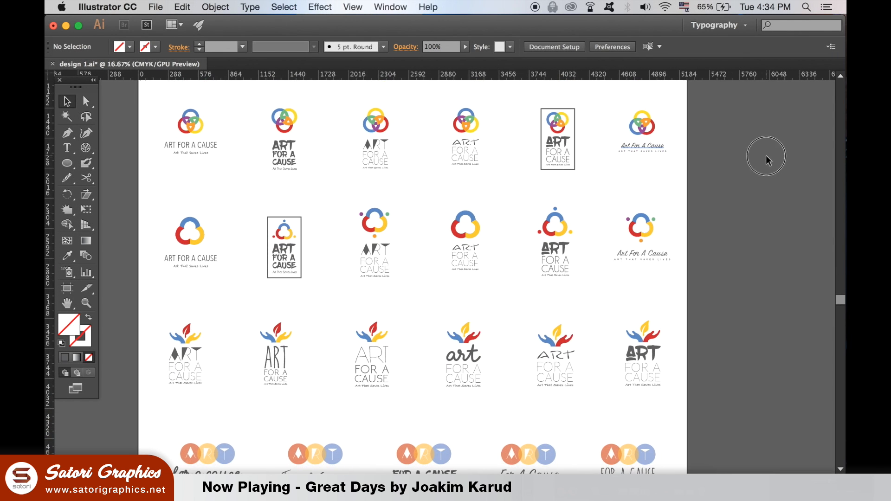
scroll("down", 3)
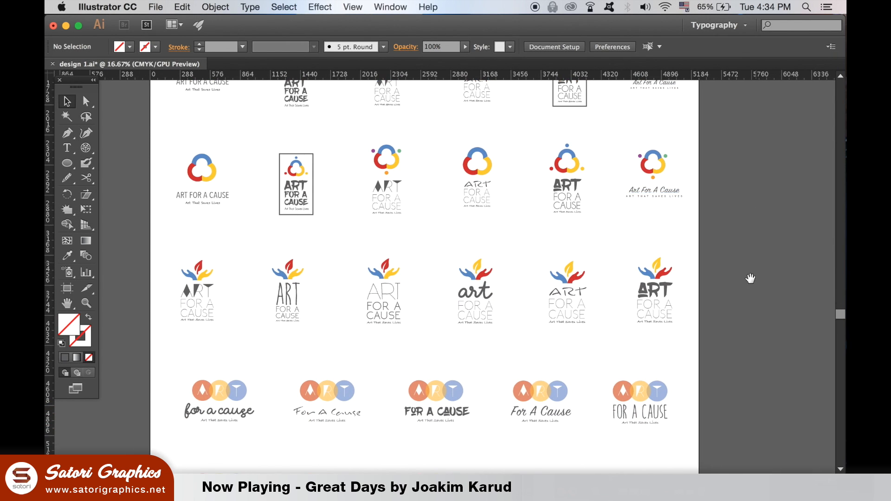
scroll("down", 3)
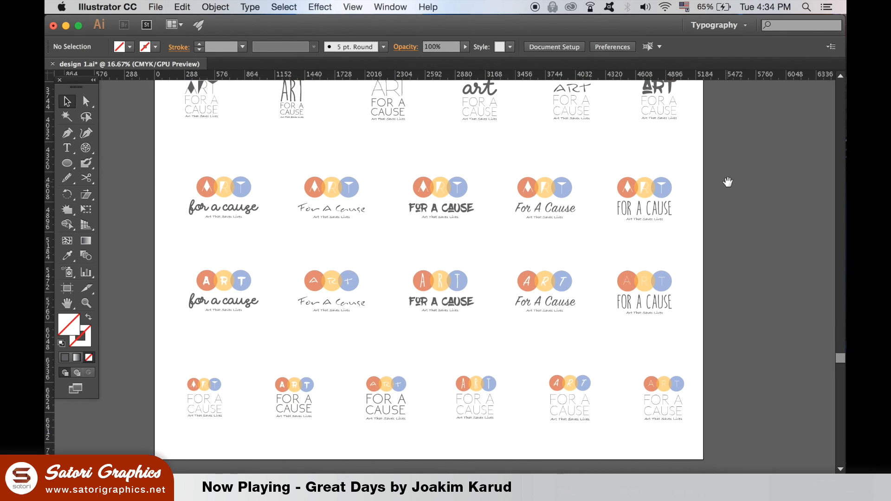
mouse_move(730, 187)
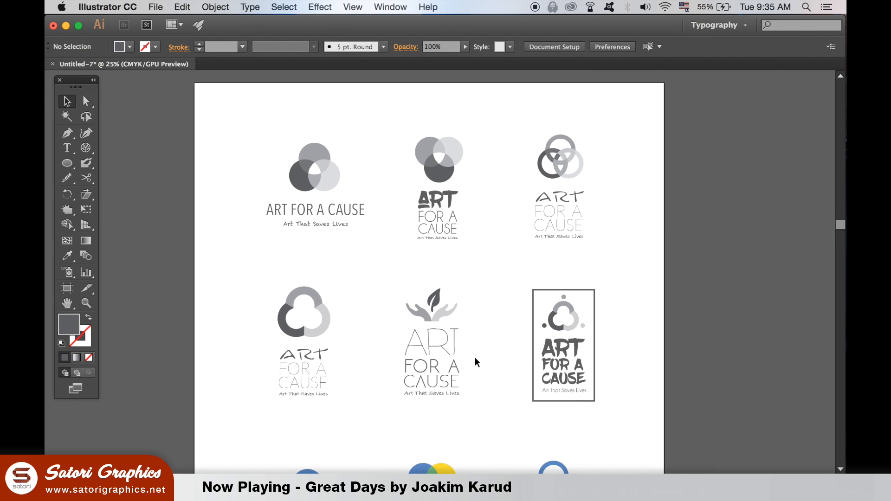
mouse_move(687, 351)
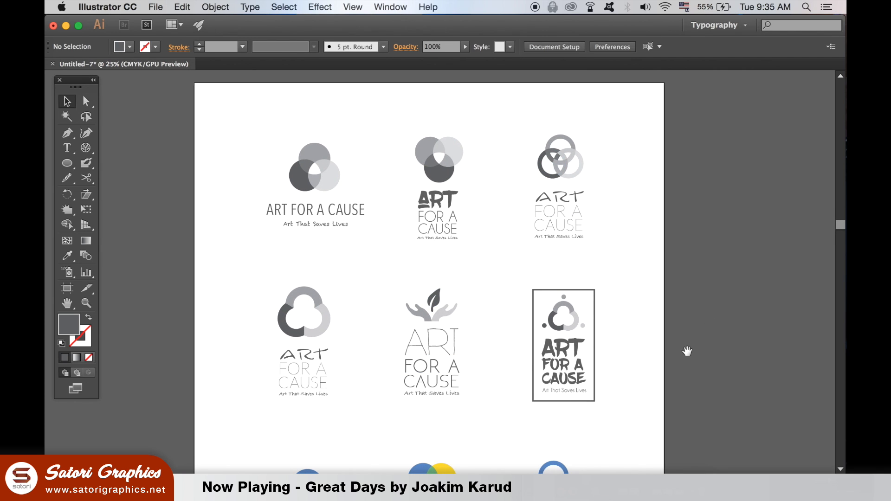
scroll("down", 3)
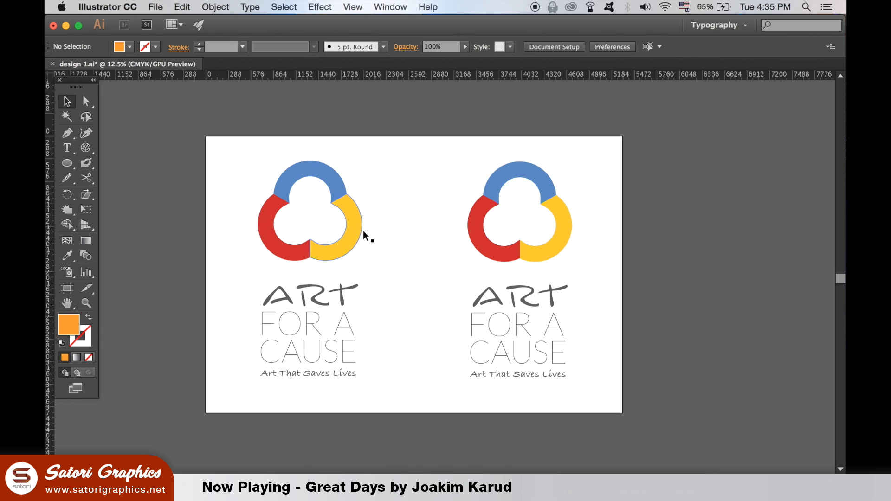
left_click(390, 7)
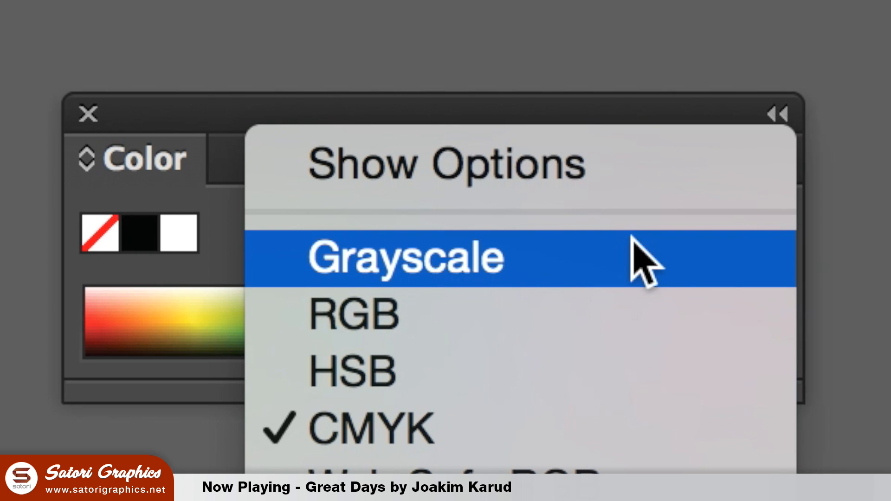
left_click(406, 257)
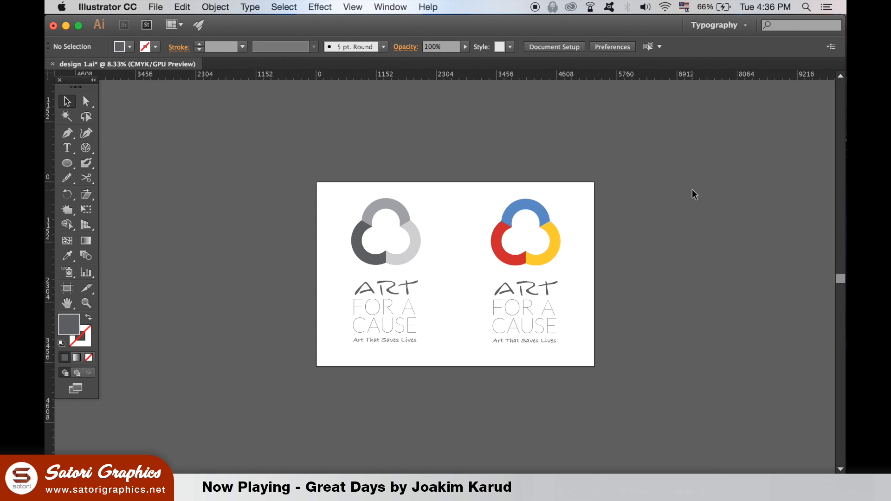
mouse_move(416, 202)
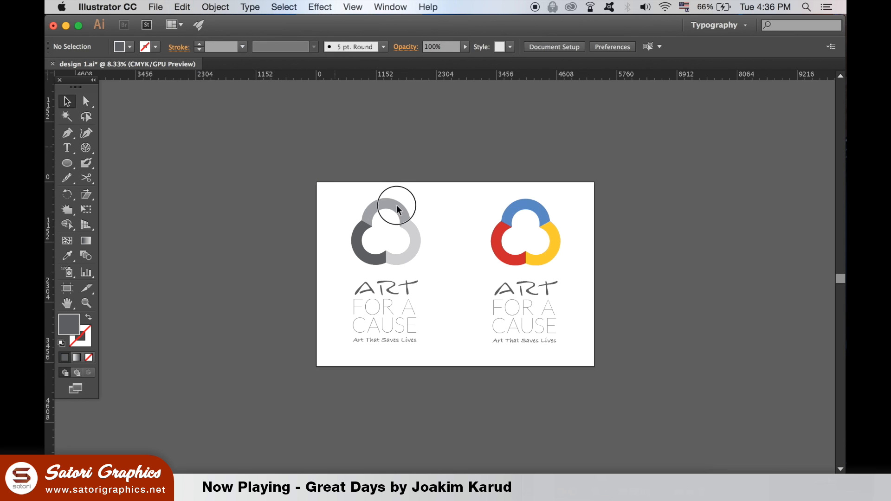
Step: Convert the lettering of both logo versions to outlines with Type > Create Outlines
left_click(249, 7)
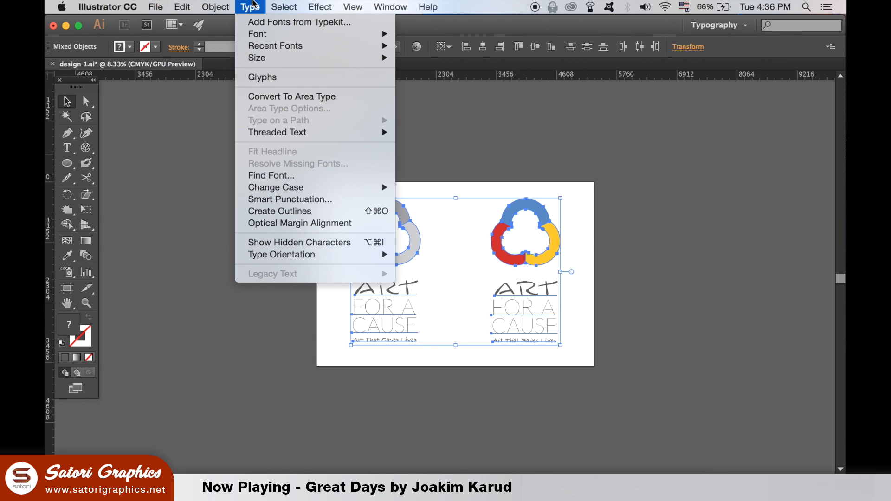
mouse_move(279, 211)
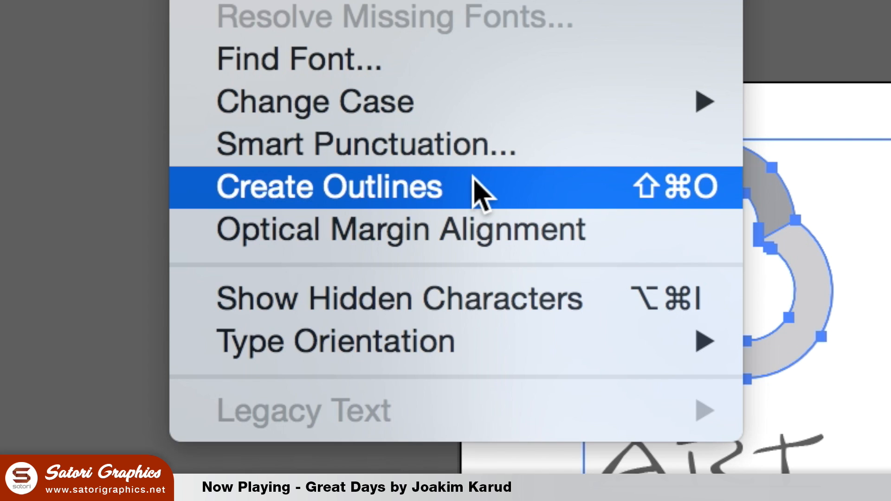
left_click(328, 187)
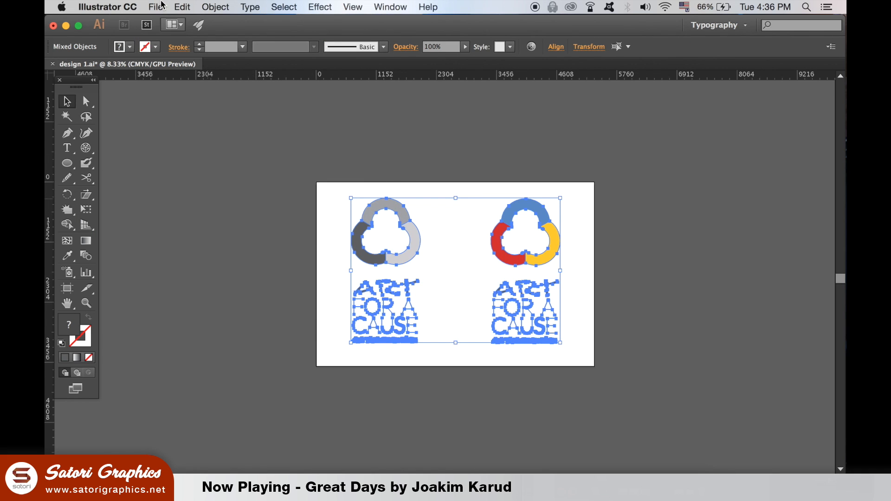
left_click(155, 7)
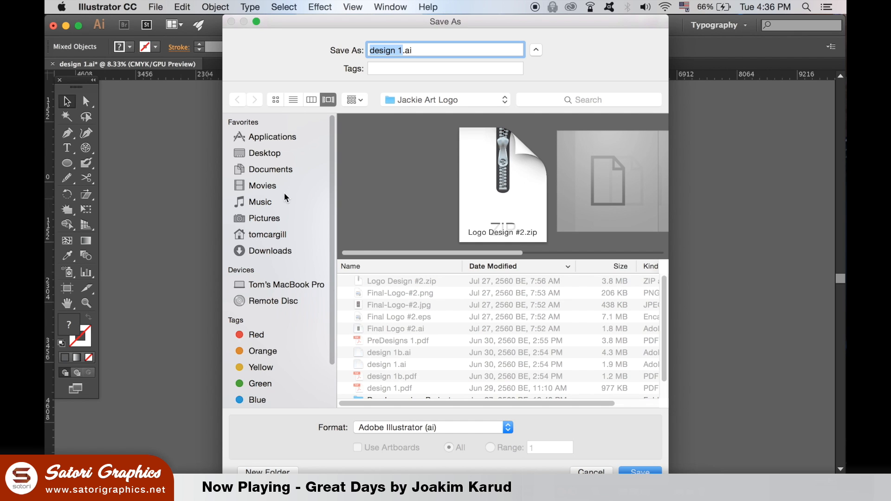
Step: Save the sheet as 'concept 1.pdf' with Illustrator Default and Acrobat 8 (PDF 1.7) compatibility
left_click(430, 428)
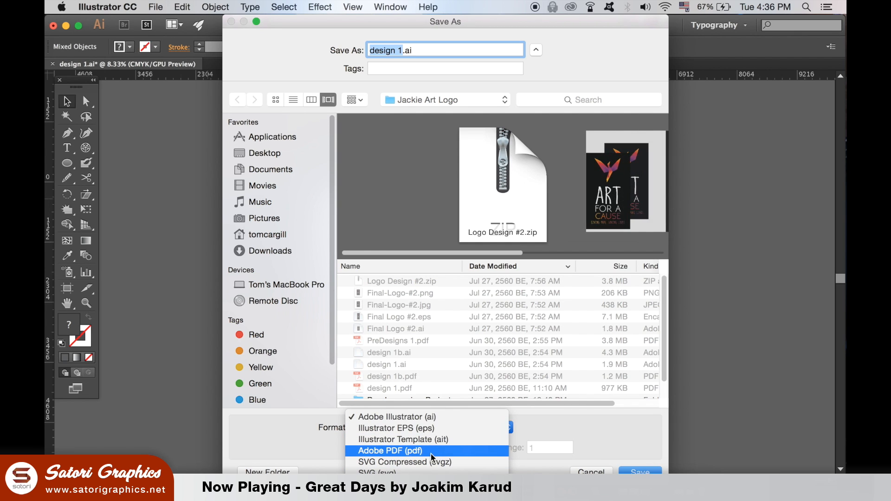
left_click(391, 451)
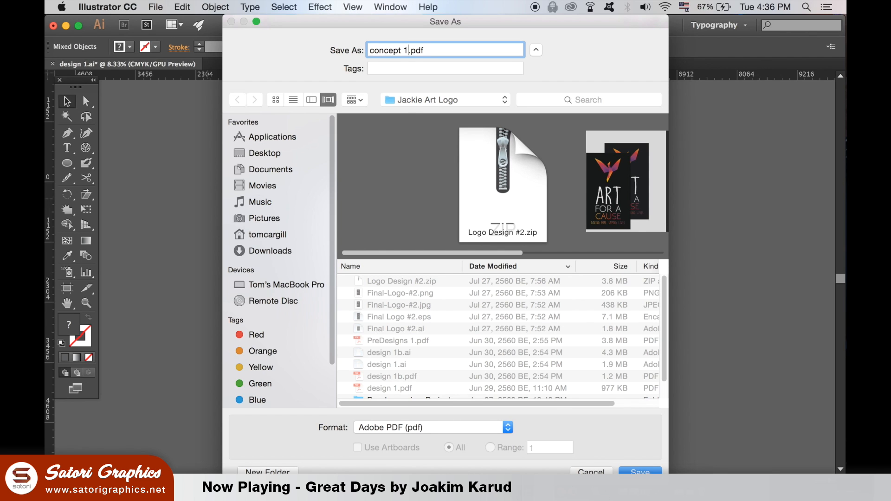
left_click(639, 472)
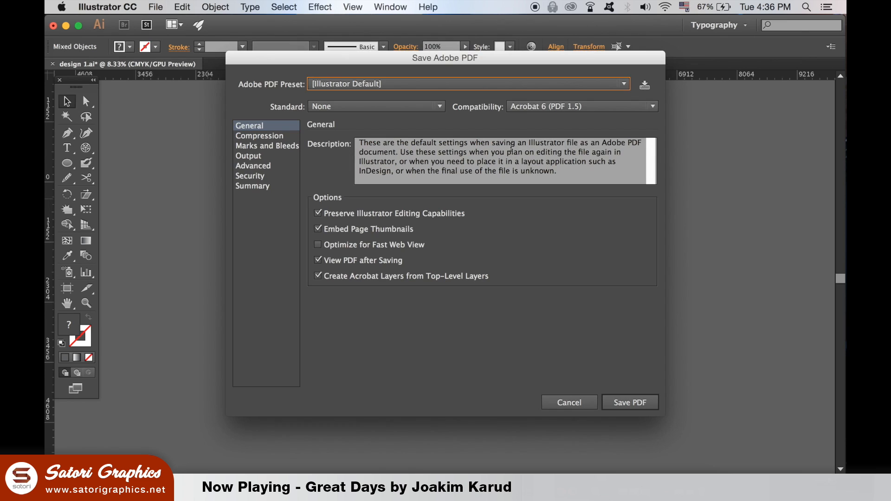
left_click(652, 106)
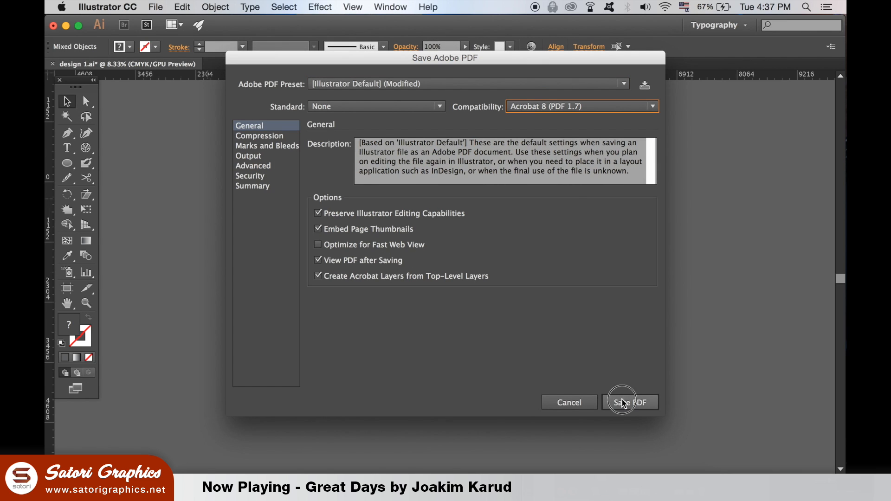
left_click(631, 402)
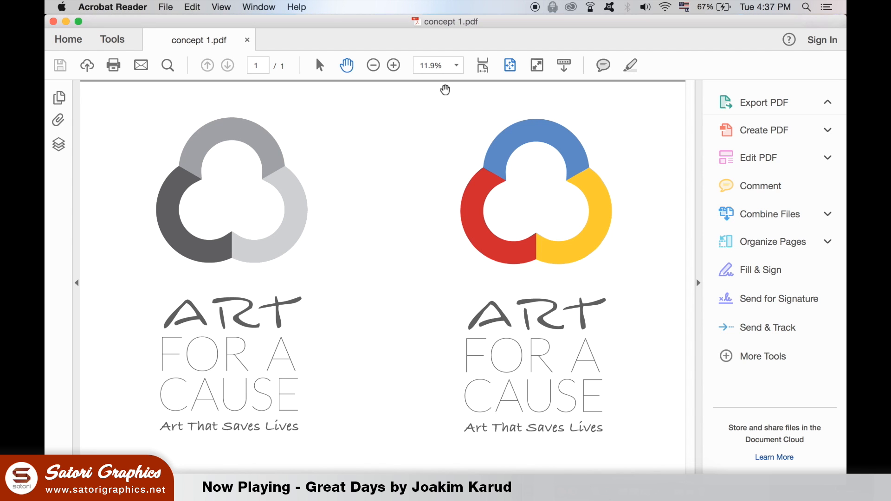
Step: Review concept 1.pdf in Acrobat Reader showing grayscale and colour logos side by side
left_click(764, 102)
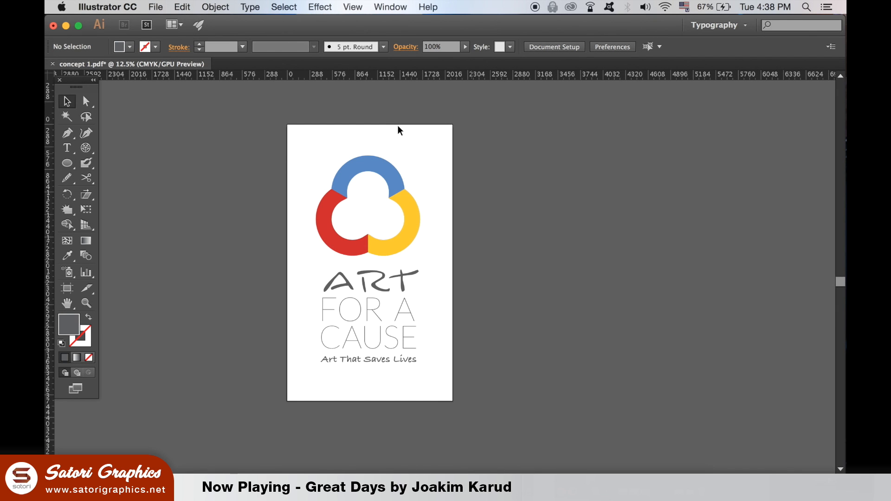
mouse_move(219, 21)
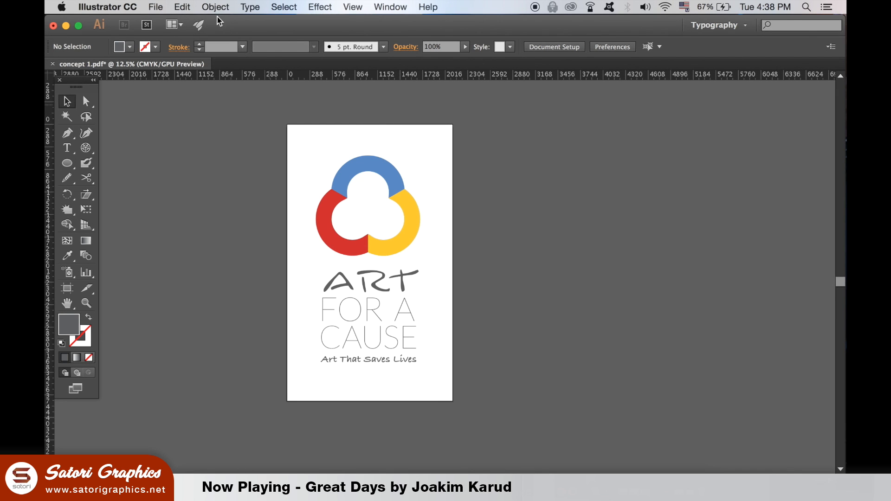
Step: Check the Save As format list, then open Save for Web for the colour logo
left_click(154, 7)
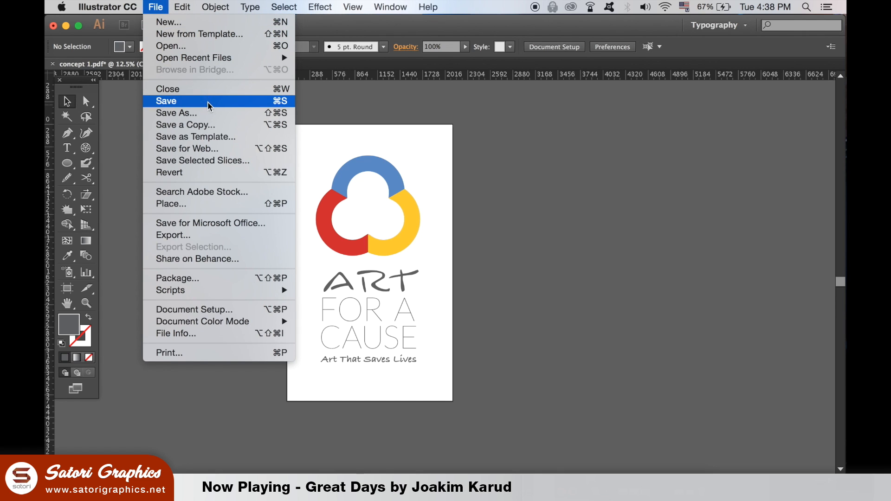
left_click(166, 100)
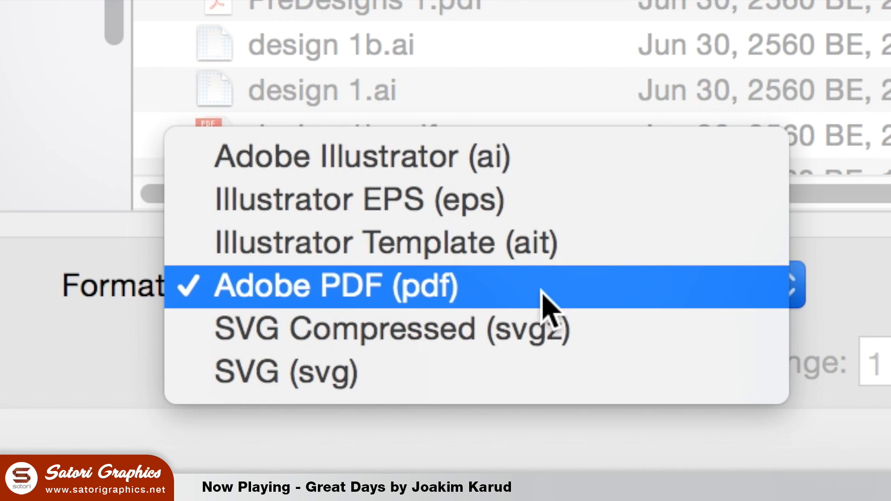
mouse_move(511, 165)
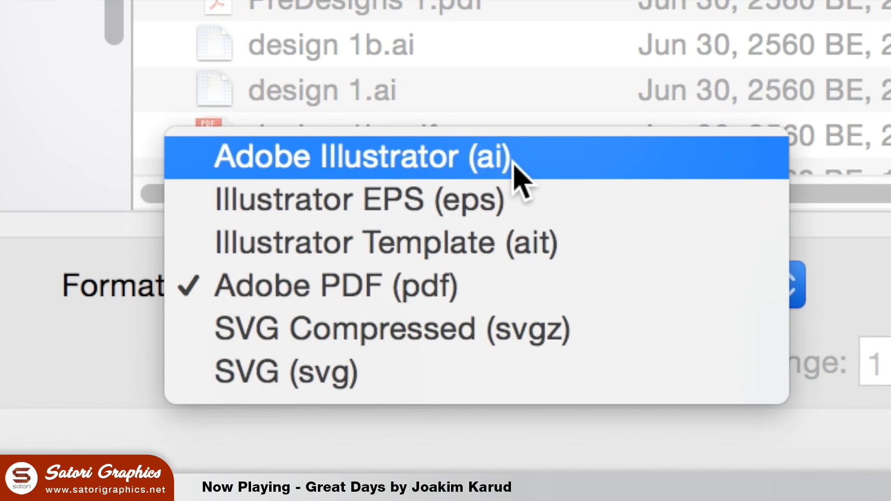
mouse_move(352, 233)
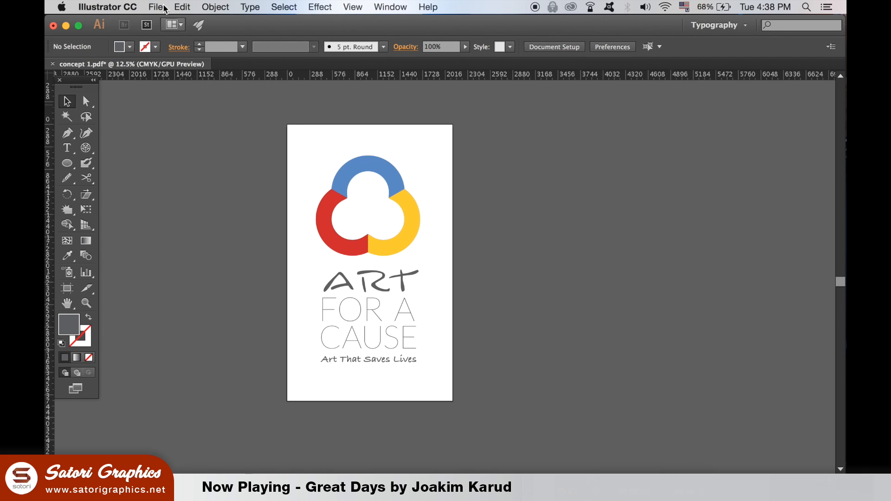
left_click(157, 7)
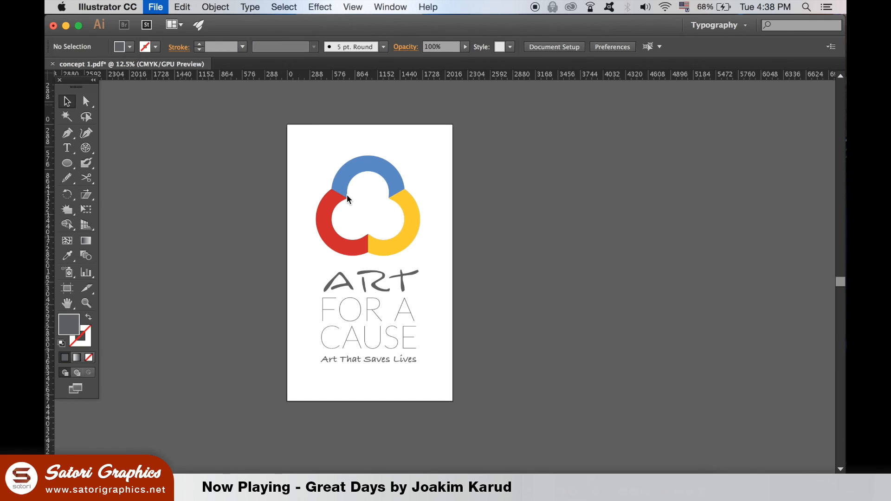
left_click(155, 7)
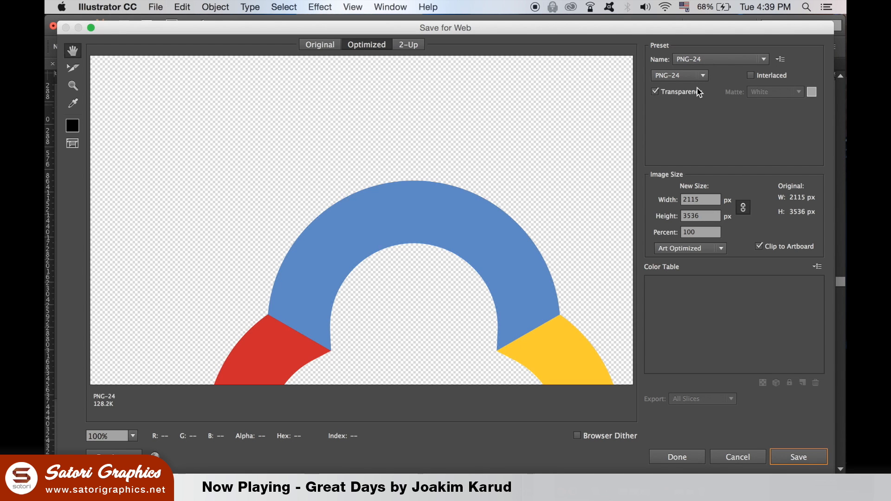
Step: Set the web export to PNG-24 with transparency off and white matte, then close with Done
left_click(702, 75)
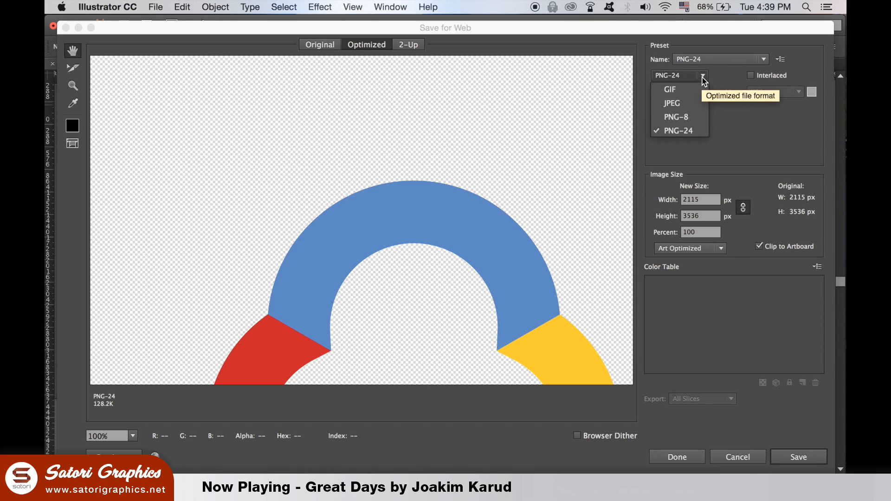
left_click(679, 130)
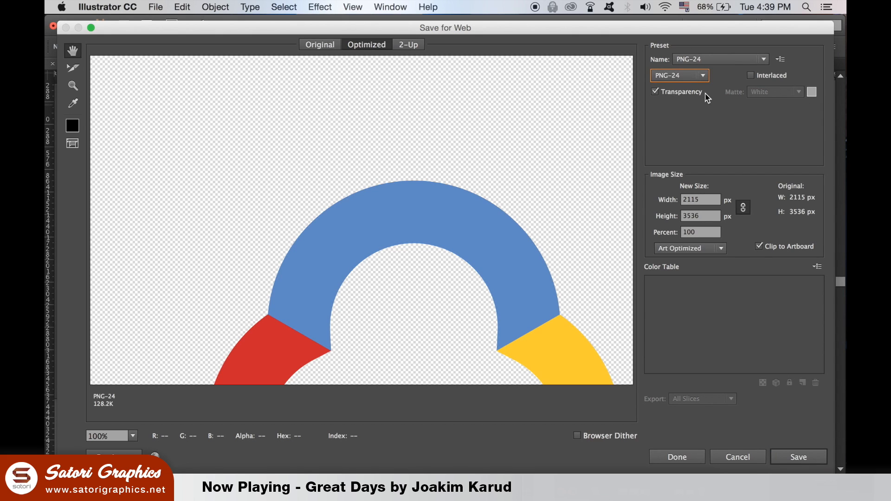
left_click(655, 92)
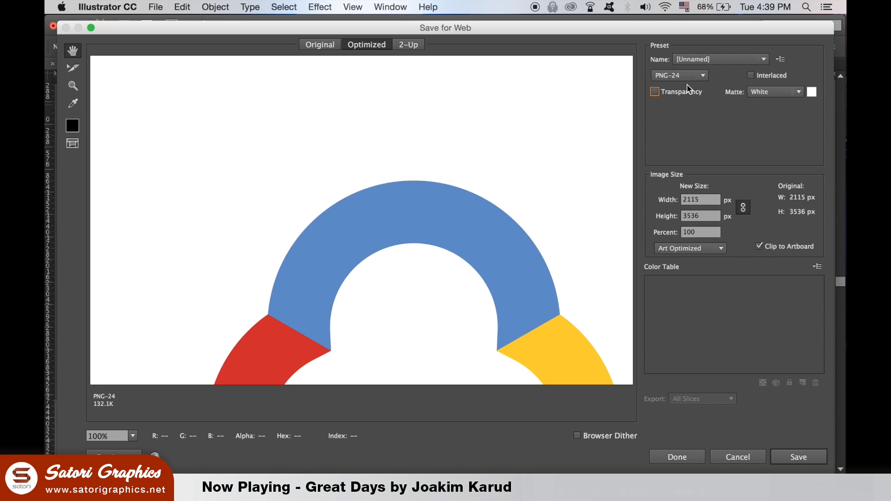
left_click(679, 75)
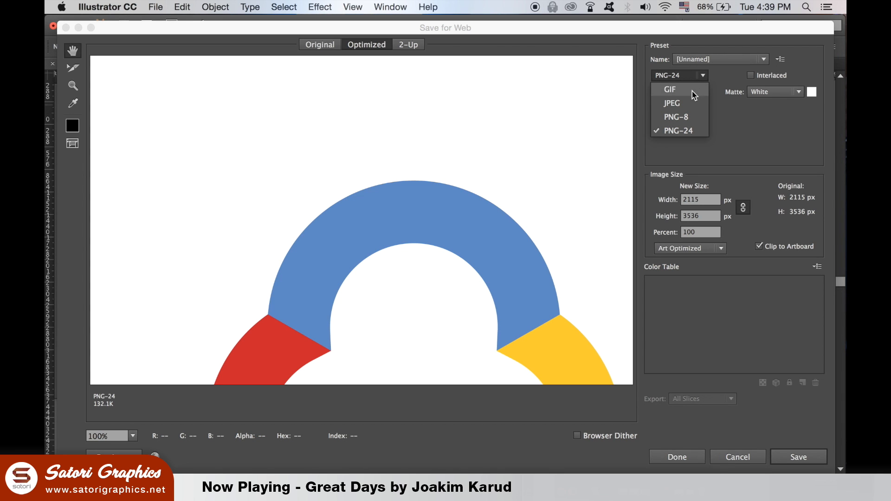
left_click(678, 130)
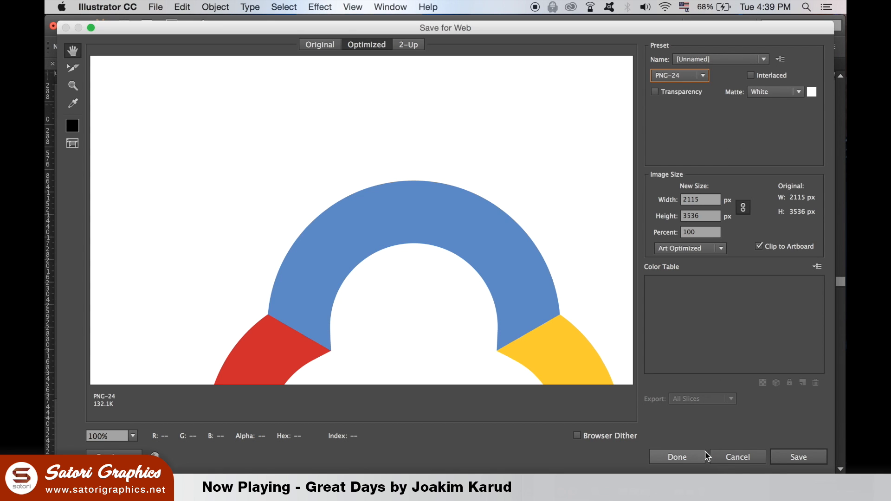
left_click(676, 457)
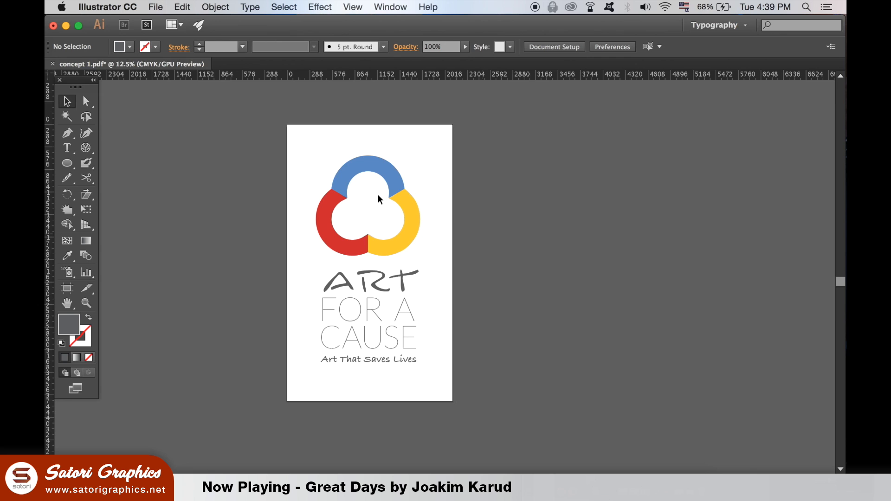